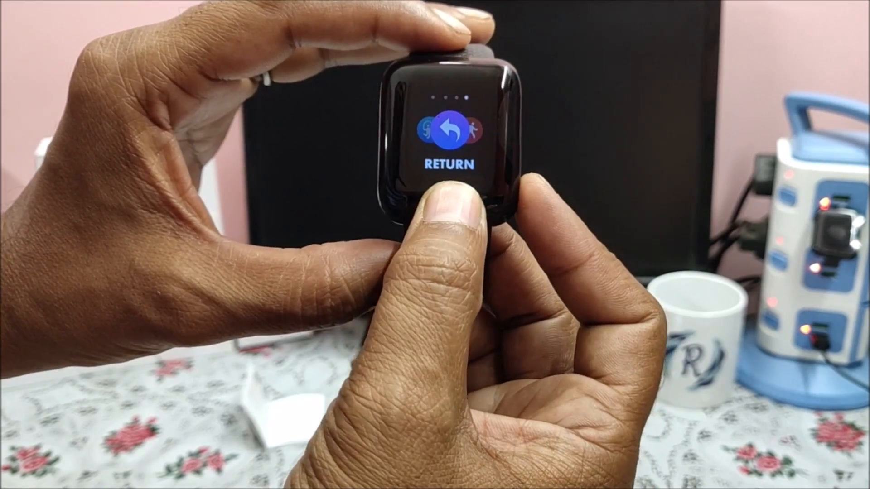
Leave the band's menu pages via the RETURN screen.
{"action": "left_click", "coordinate": [449, 200]}
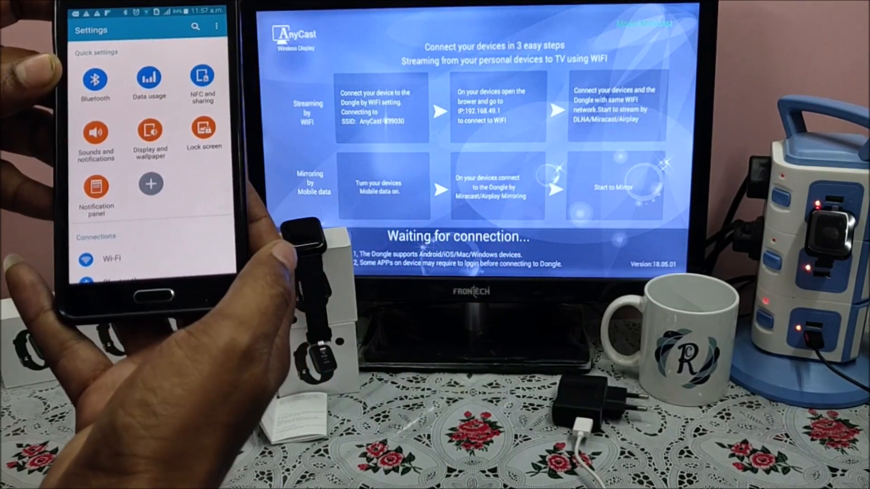
Connect Screen Mirroring to the AnyCast-a39030 dongle.
{"action": "scroll", "scroll_direction": "down", "scroll_amount": 3}
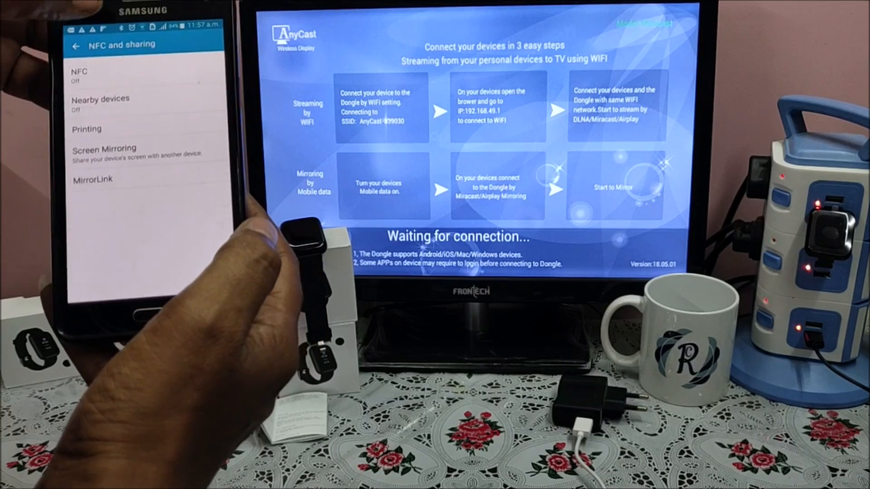
{"action": "left_click", "coordinate": [104, 150]}
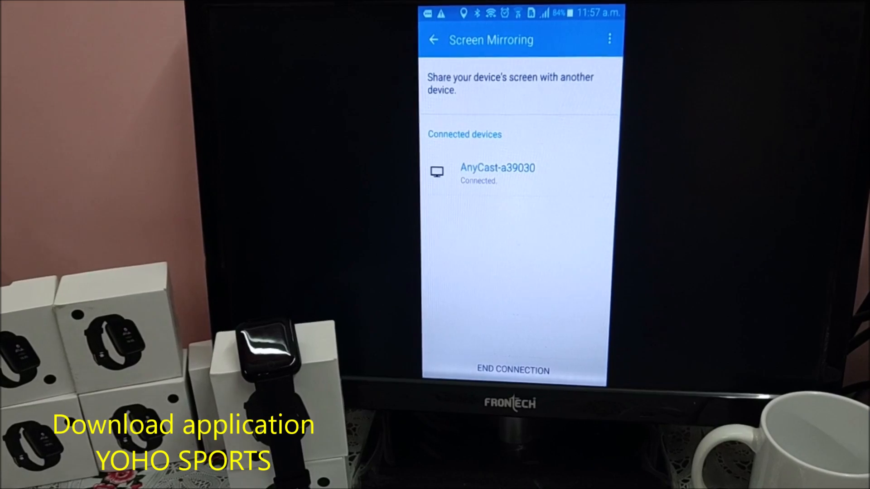
Return to the home screen with the AnyCast mirroring still connected.
{"action": "left_click", "coordinate": [434, 39]}
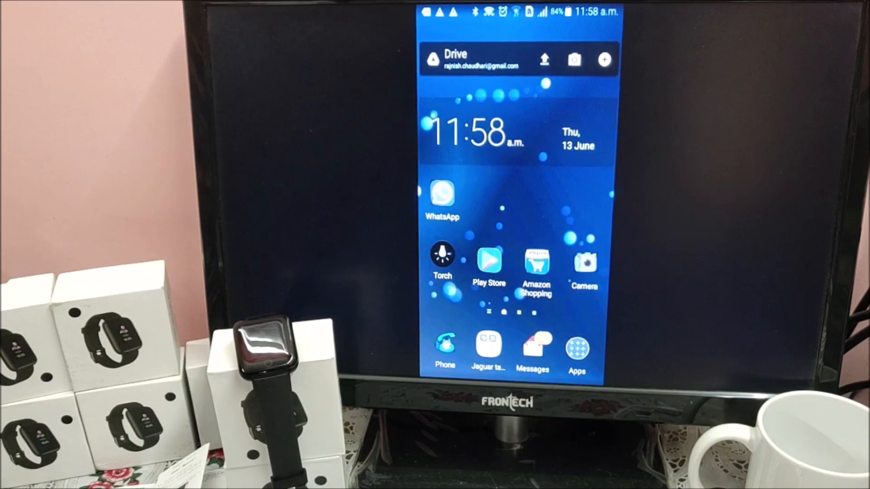
Search Play Store for 'yoho' and install the Yoho Sports app.
{"action": "left_click", "coordinate": [487, 261]}
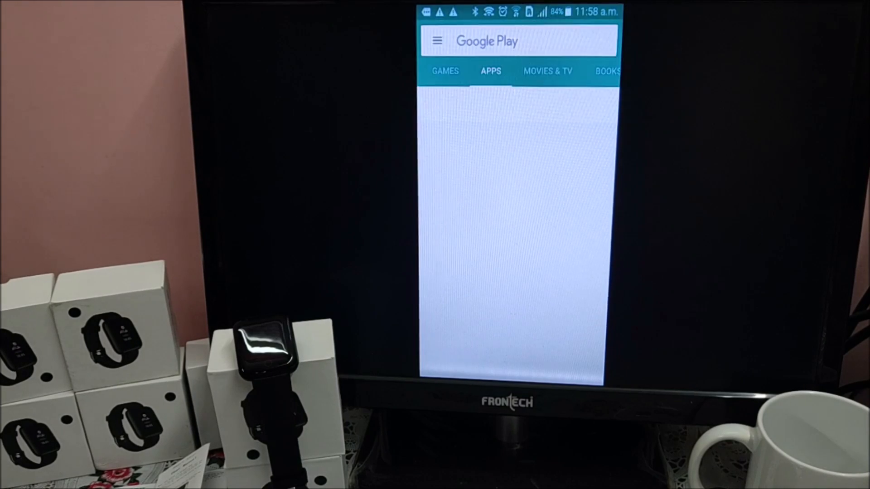
{"action": "left_click", "coordinate": [487, 41]}
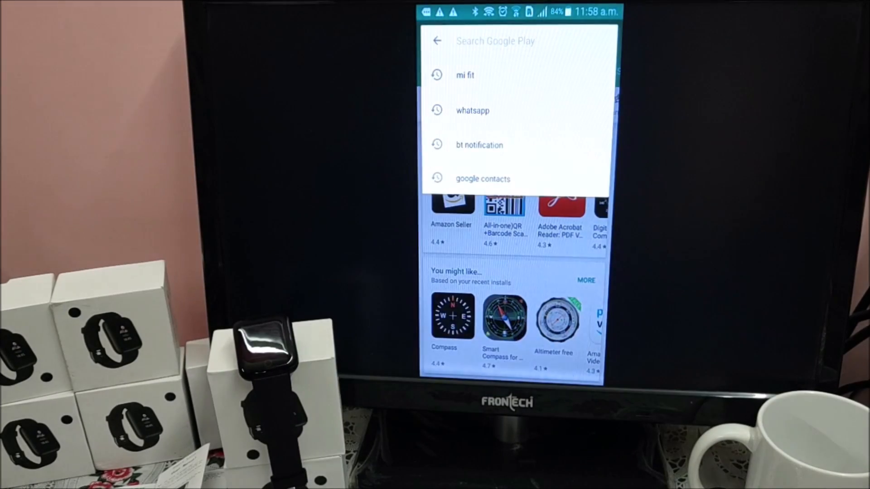
{"action": "type", "text": "yoho"}
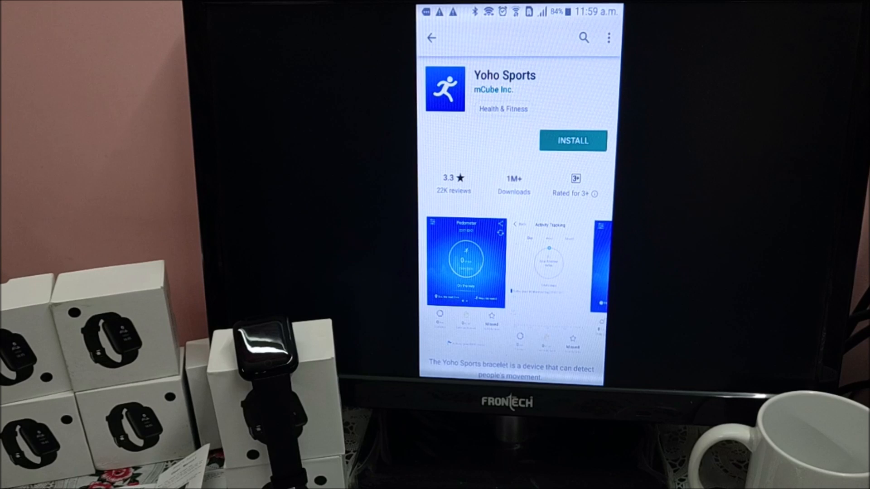
{"action": "left_click", "coordinate": [571, 140]}
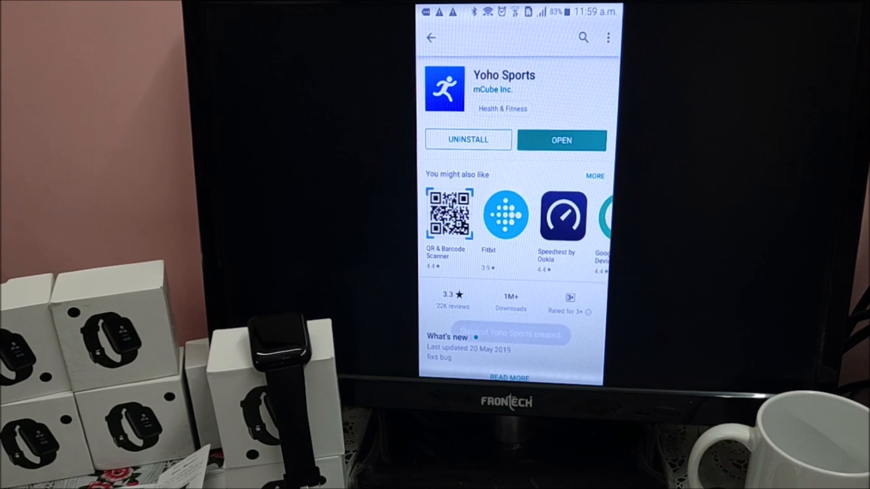
Launch Yoho Sports and allow its storage and location permissions.
{"action": "left_click", "coordinate": [561, 140]}
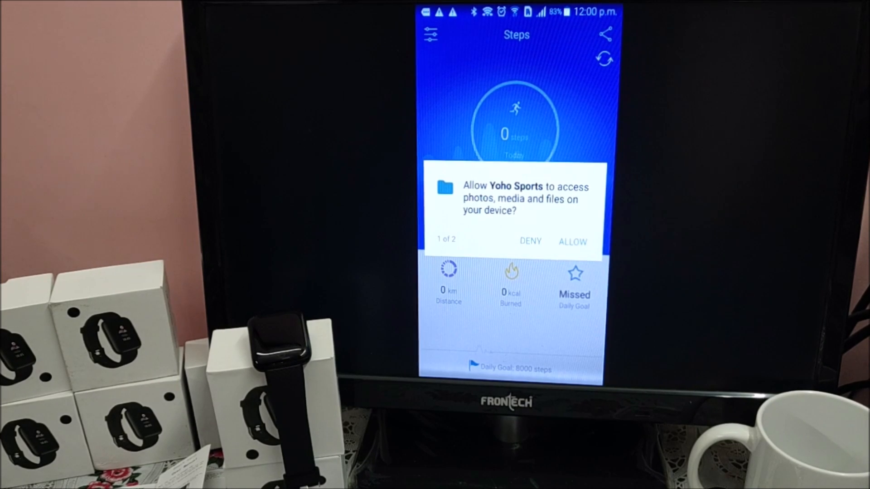
{"action": "left_click", "coordinate": [573, 241]}
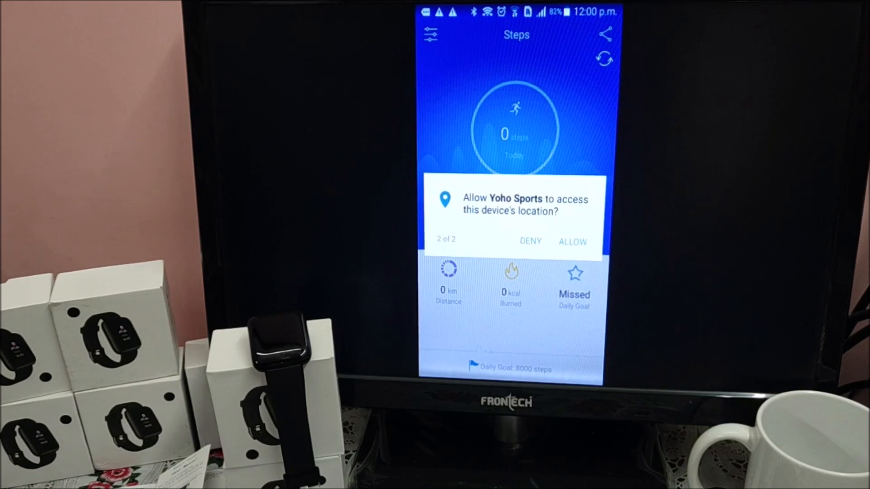
{"action": "left_click", "coordinate": [572, 241]}
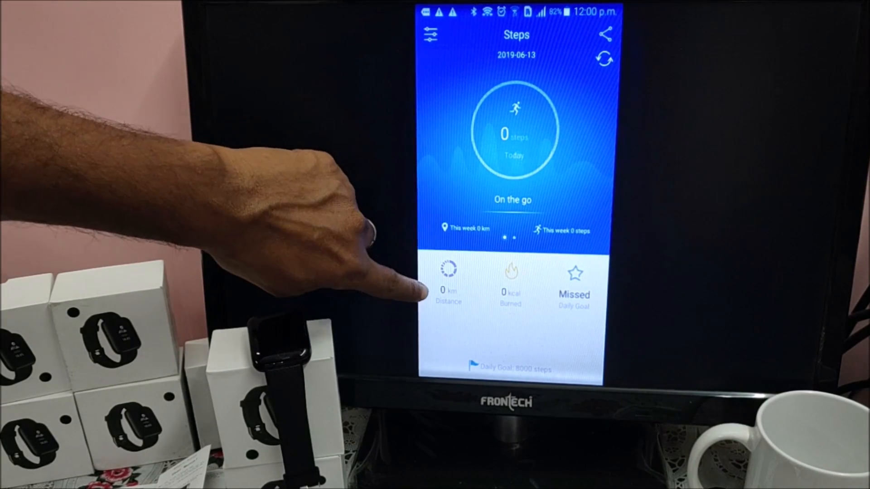
{"action": "mouse_move", "coordinate": [527, 333]}
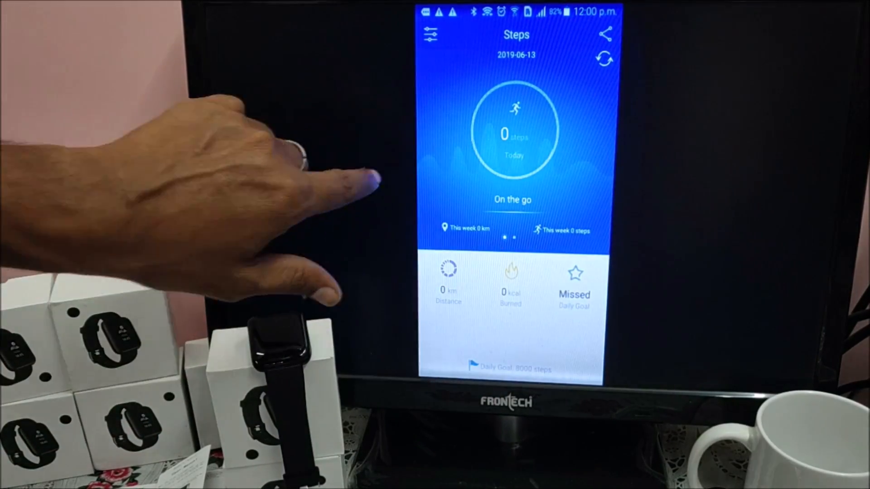
Swipe from the Steps dashboard to the Sleep summary for 2019-06-13.
{"action": "scroll", "scroll_direction": "left", "scroll_amount": 3}
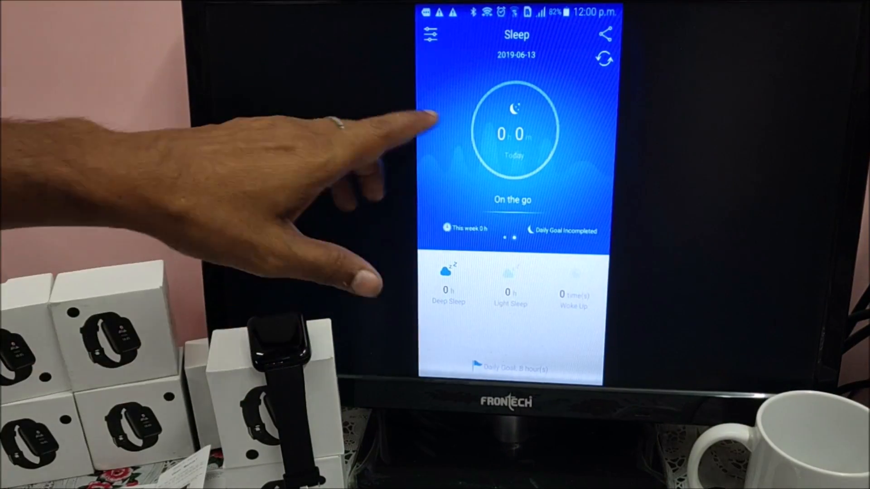
{"action": "mouse_move", "coordinate": [460, 167]}
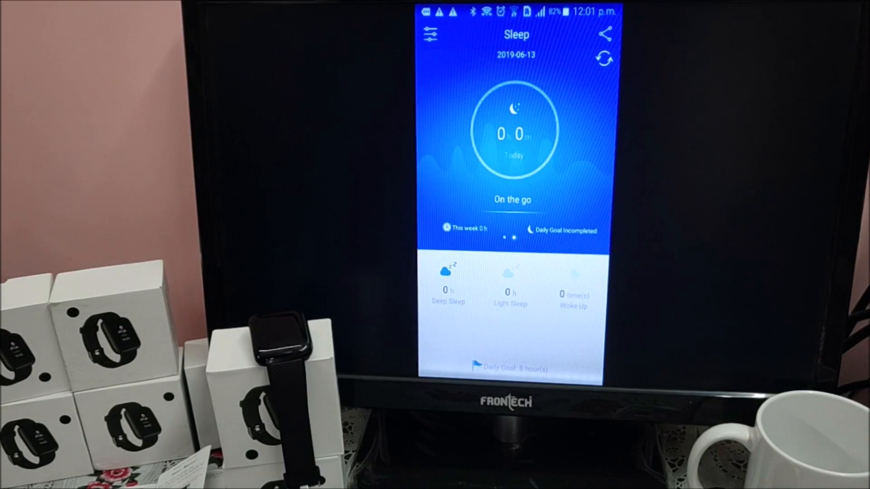
Bind the D13 band A4:C1:16:F5:88:CE from the Device page.
{"action": "left_click", "coordinate": [429, 33]}
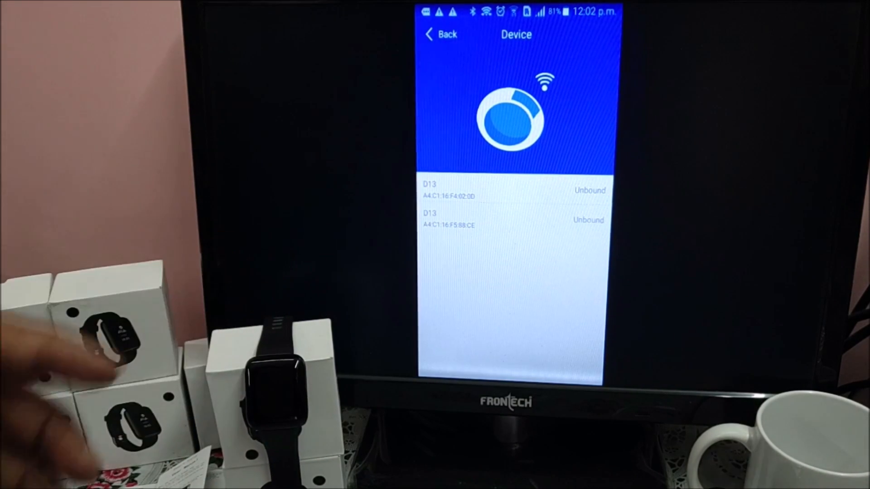
{"action": "left_click", "coordinate": [510, 190]}
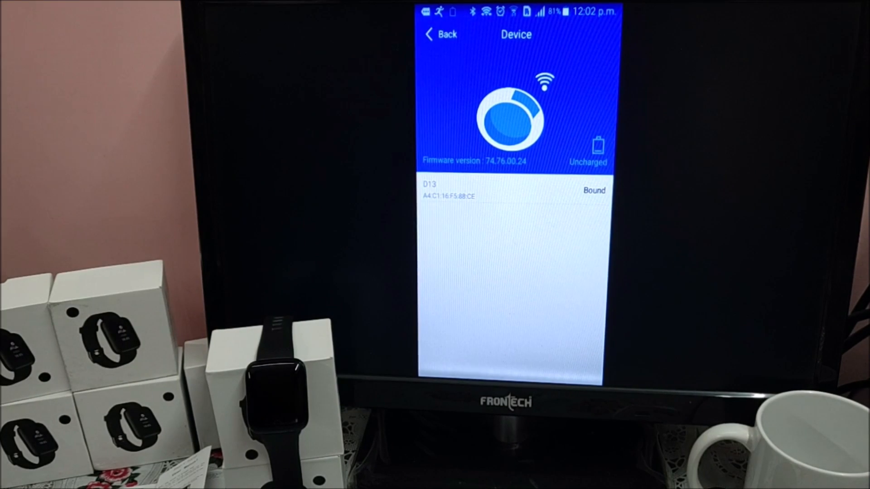
Return to the dashboard and swipe to the Heart Rate page.
{"action": "left_click", "coordinate": [440, 34]}
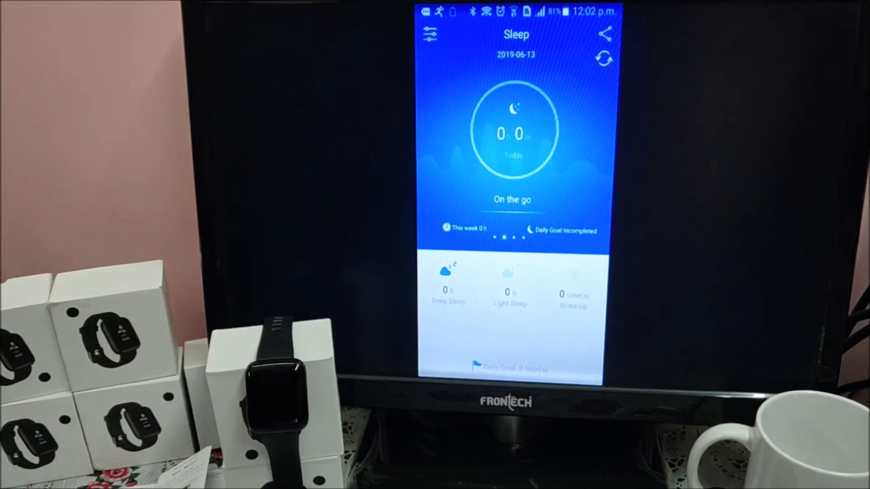
{"action": "scroll", "scroll_direction": "left", "scroll_amount": 3}
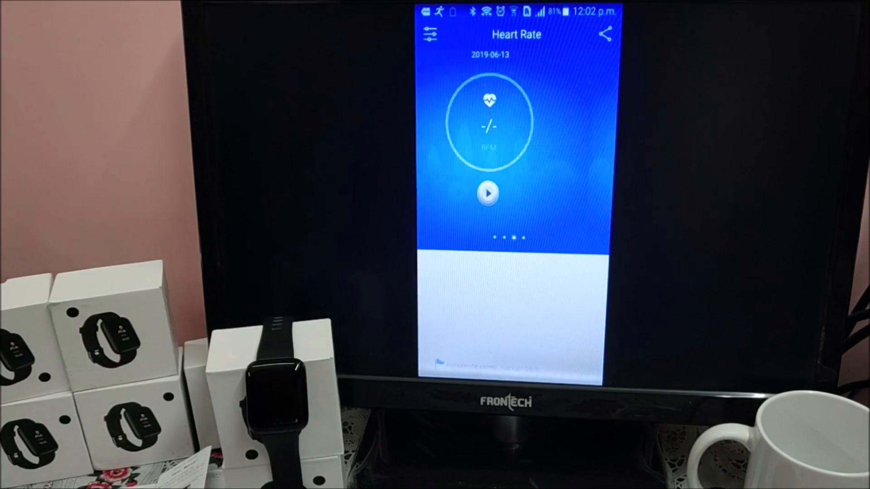
Set a 12000-step activity goal and 7-hour sleep goal in the profile, then return to Settings.
{"action": "scroll", "scroll_direction": "left", "scroll_amount": 3}
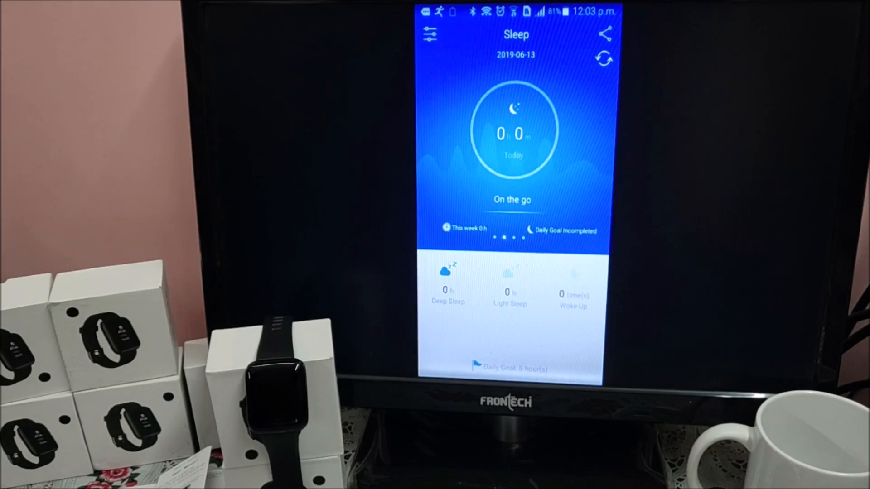
{"action": "left_click", "coordinate": [430, 34]}
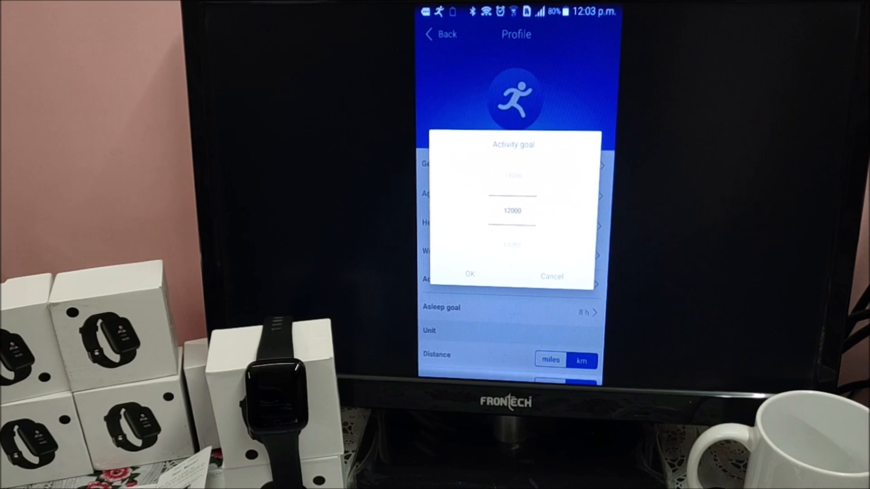
{"action": "left_click", "coordinate": [470, 274]}
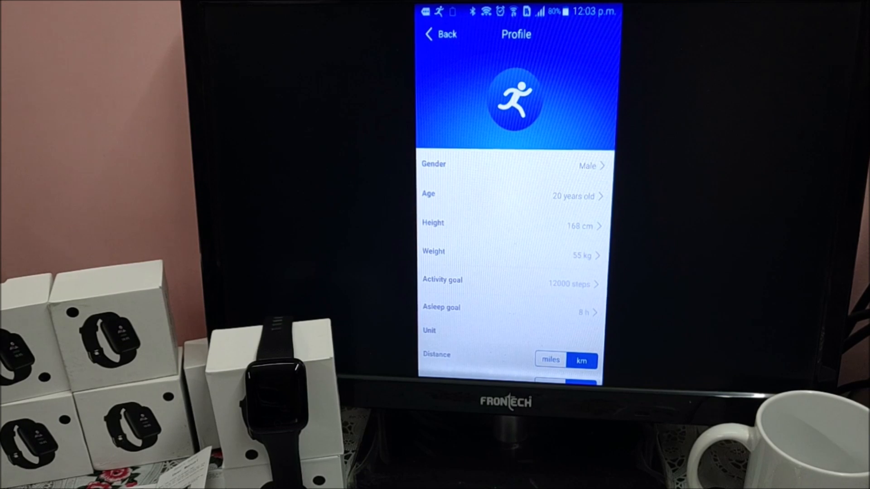
{"action": "left_click", "coordinate": [499, 307]}
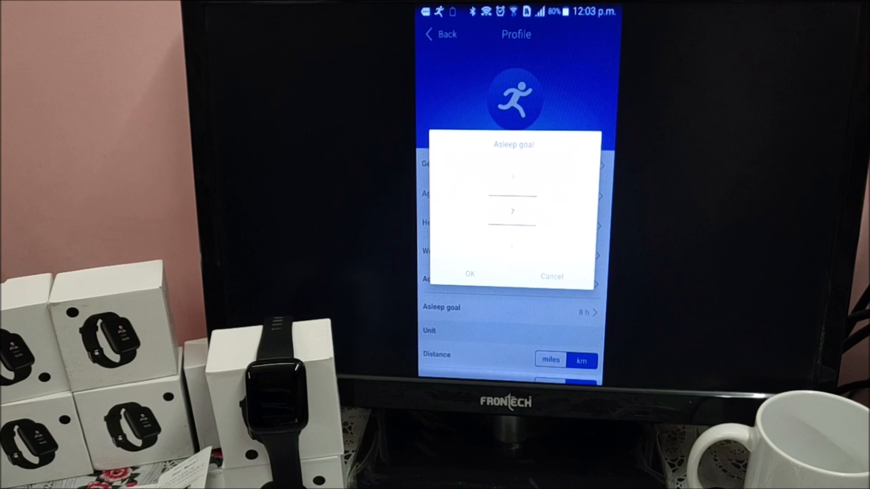
{"action": "left_click", "coordinate": [469, 274]}
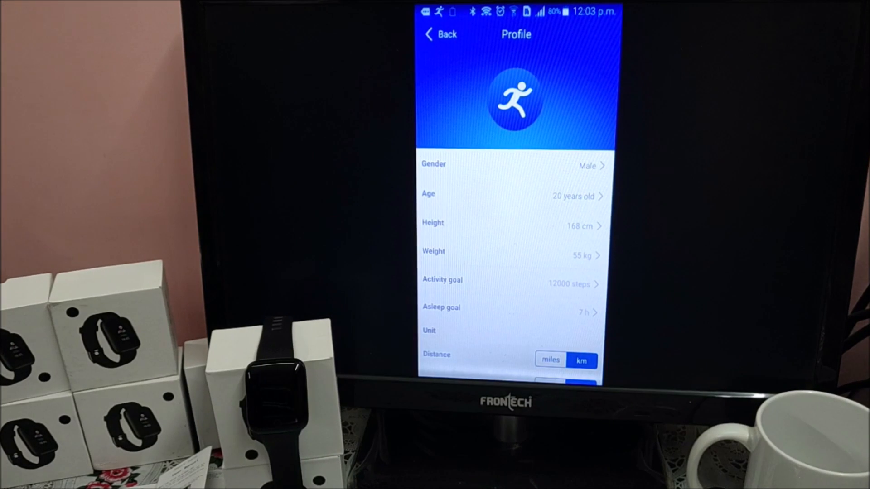
{"action": "scroll", "scroll_direction": "down", "scroll_amount": 3}
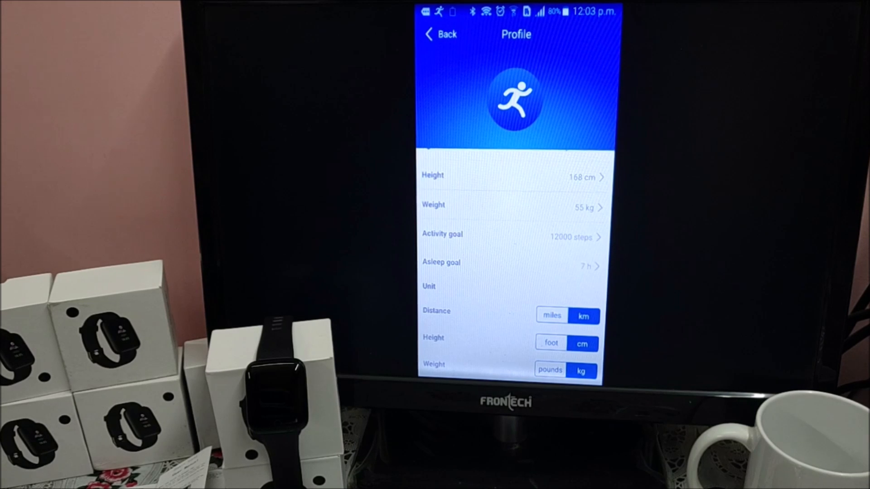
{"action": "left_click", "coordinate": [441, 33]}
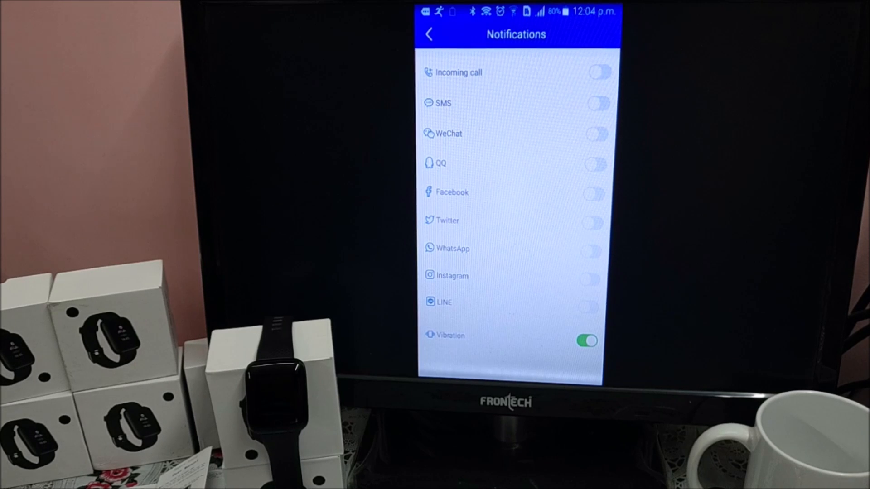
Switch on Incoming call alerts and grant contacts and phone-call permissions.
{"action": "left_click", "coordinate": [599, 73]}
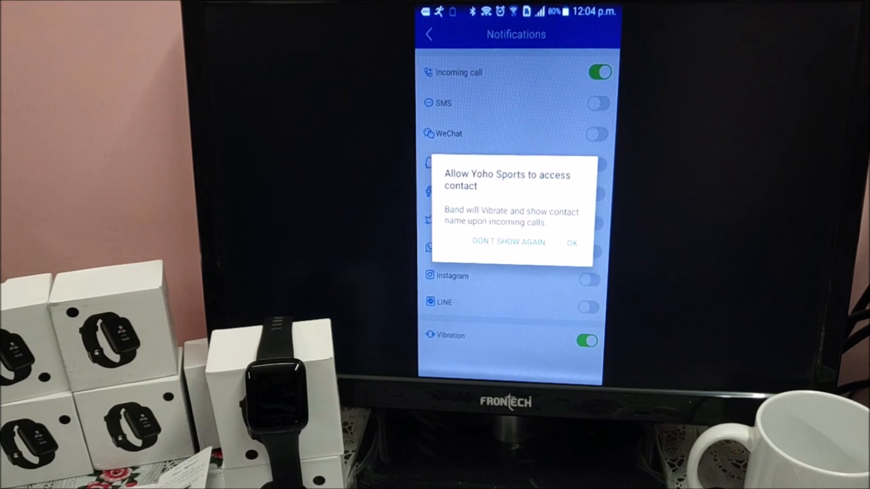
{"action": "left_click", "coordinate": [572, 243]}
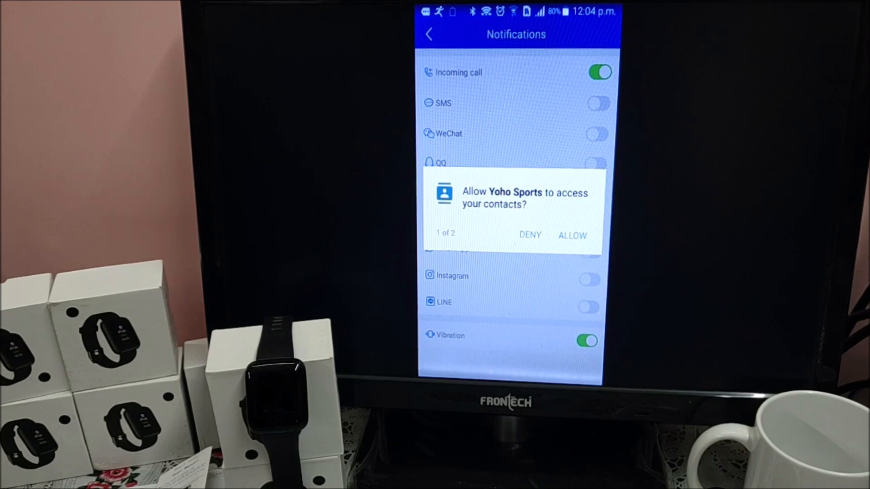
{"action": "left_click", "coordinate": [572, 236]}
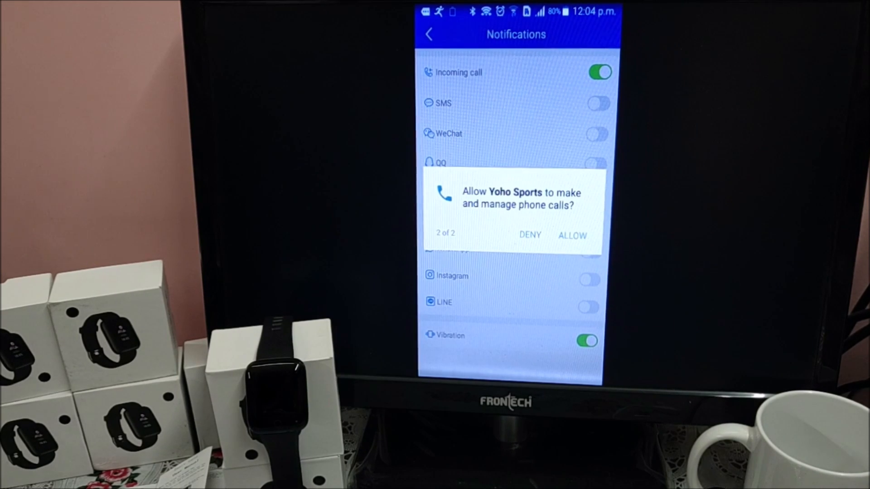
{"action": "left_click", "coordinate": [571, 234]}
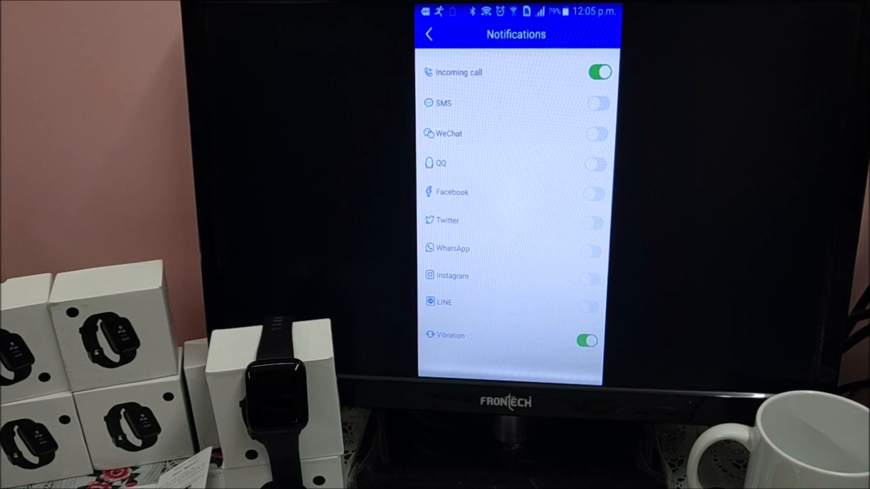
Switch on WhatsApp alerts, granting Yoho Sports notification access, and return to the settings list.
{"action": "left_click", "coordinate": [589, 248]}
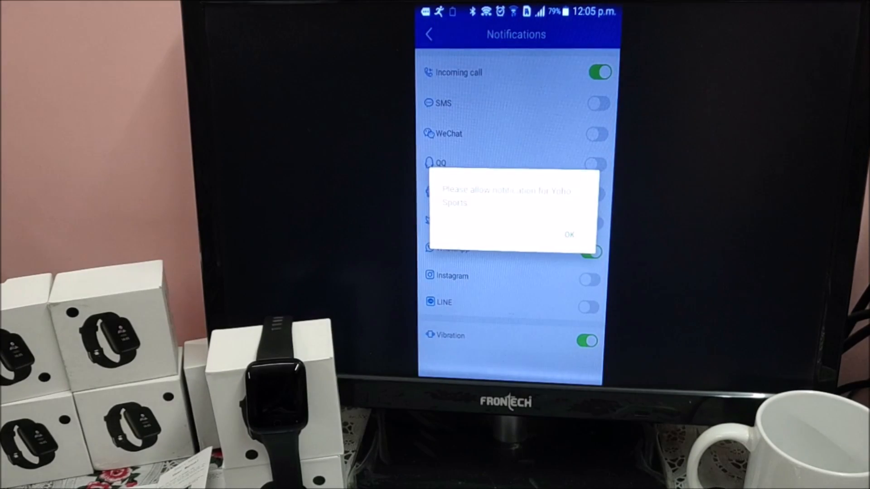
{"action": "left_click", "coordinate": [569, 234]}
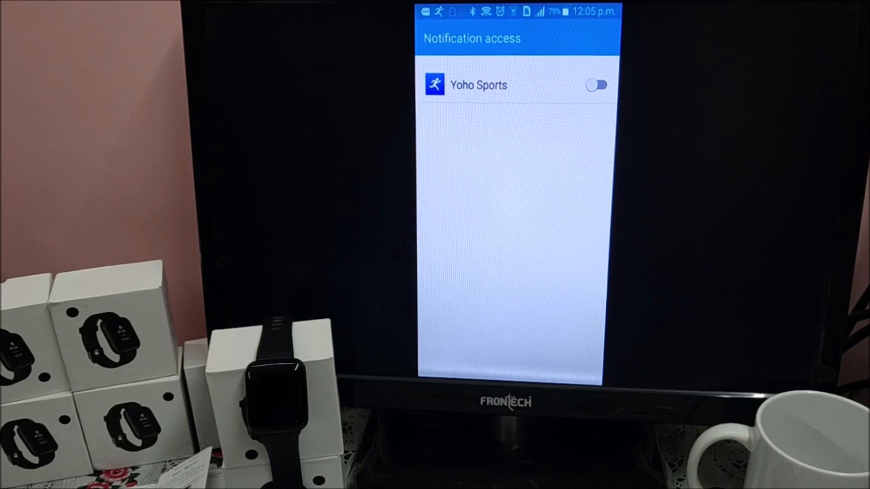
{"action": "left_click", "coordinate": [596, 85]}
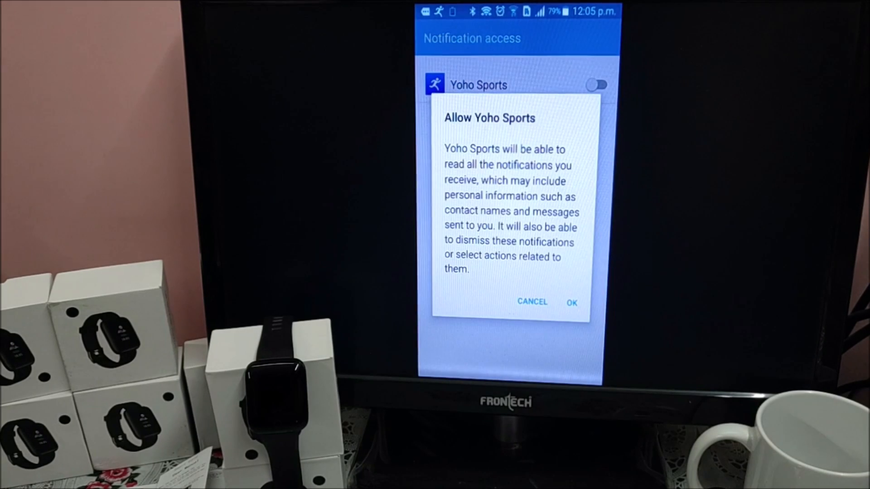
{"action": "left_click", "coordinate": [571, 303]}
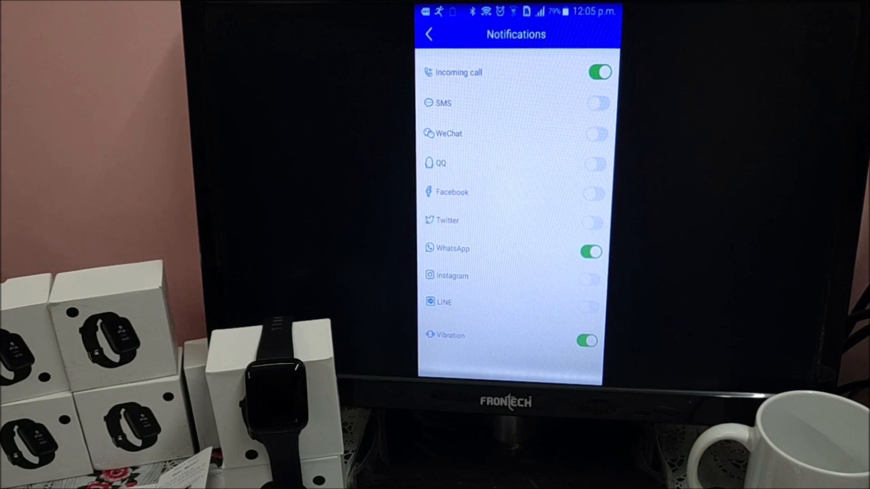
{"action": "left_click", "coordinate": [430, 33]}
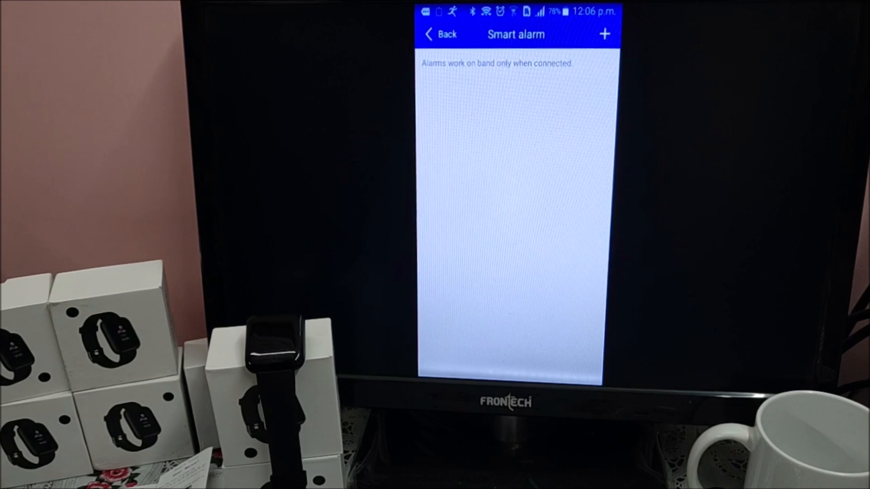
Add a new smart alarm at 12:06 p.m. and save it.
{"action": "left_click", "coordinate": [604, 34]}
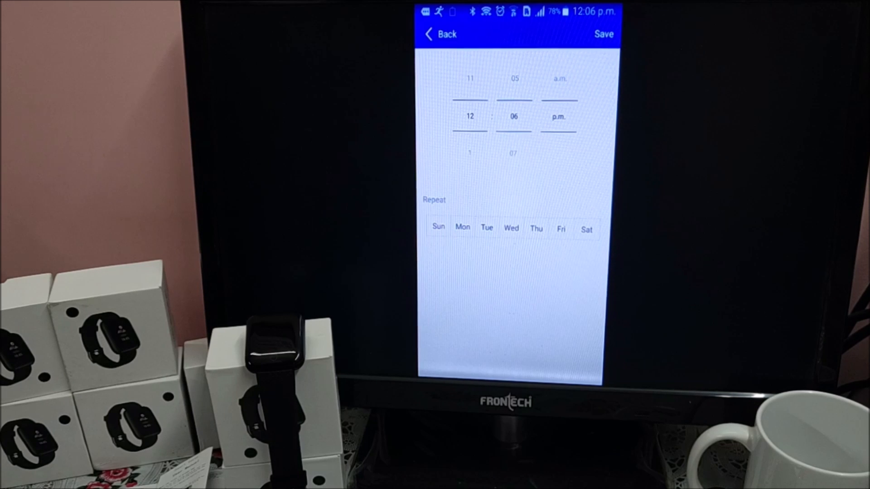
{"action": "left_click", "coordinate": [442, 34]}
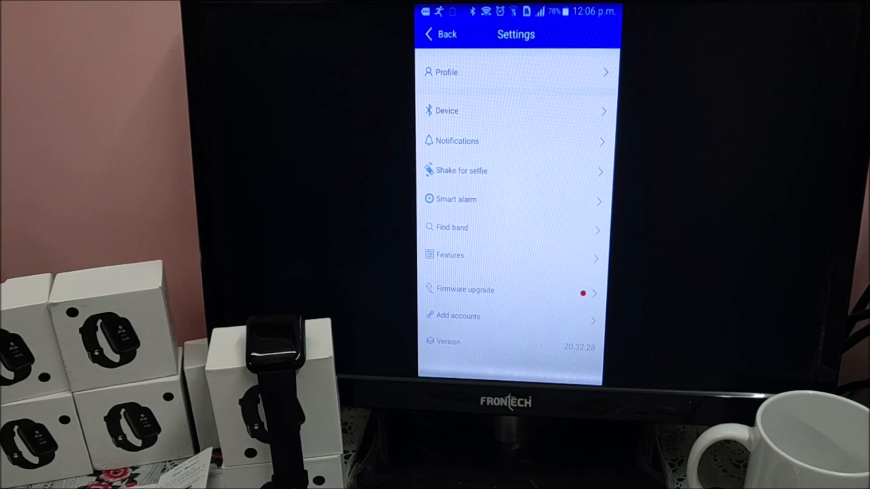
Enable the inactivity reminder in Features with a 120-minute interval.
{"action": "left_click", "coordinate": [451, 256]}
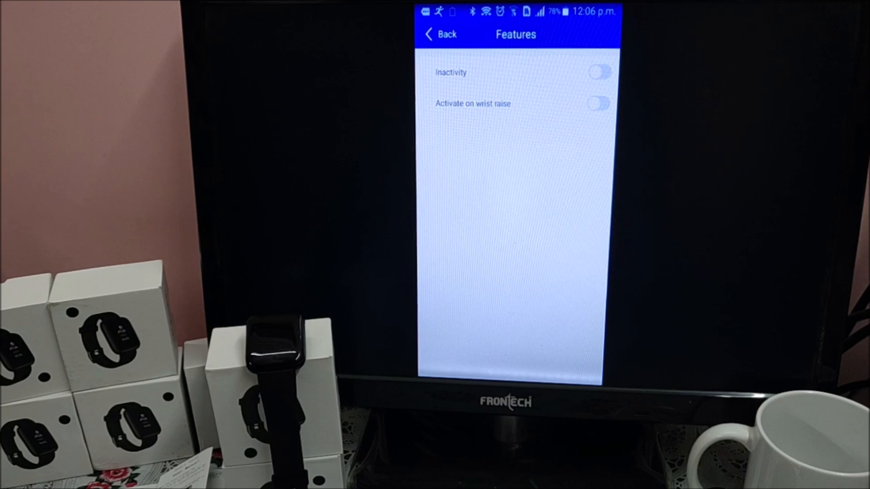
{"action": "left_click", "coordinate": [599, 72]}
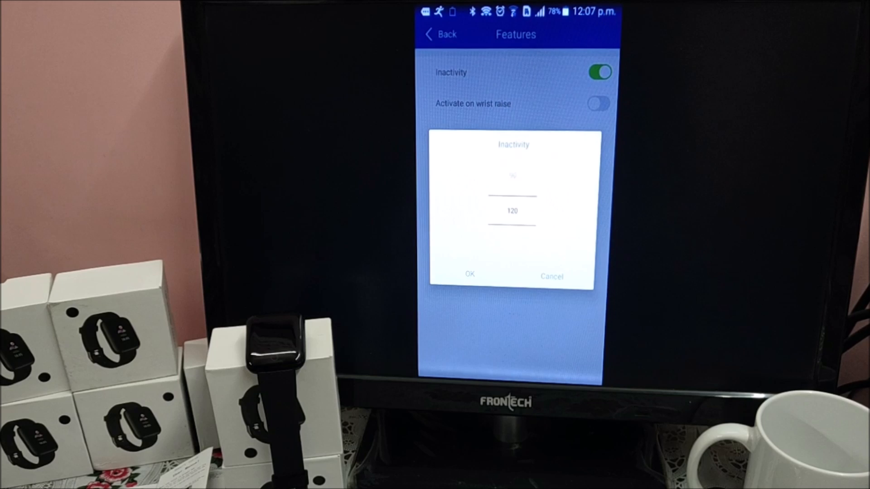
{"action": "left_click", "coordinate": [469, 274]}
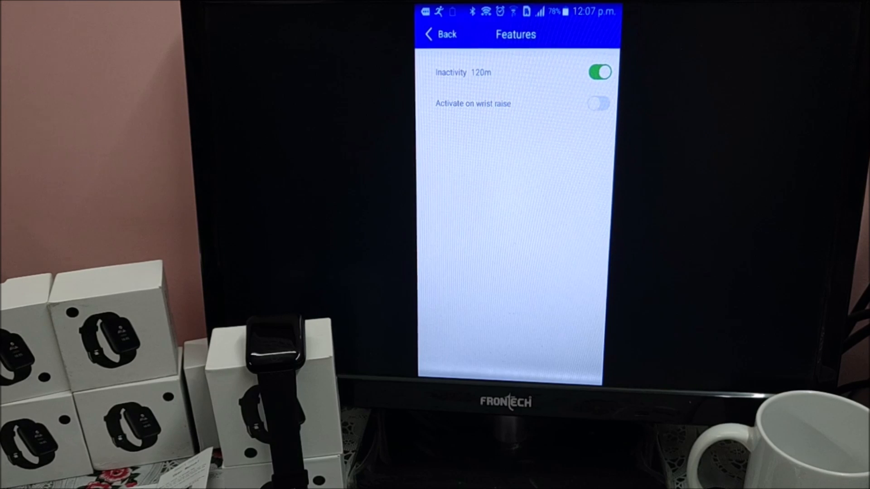
Enable Activate on wrist raise and leave the Features page.
{"action": "left_click", "coordinate": [599, 103]}
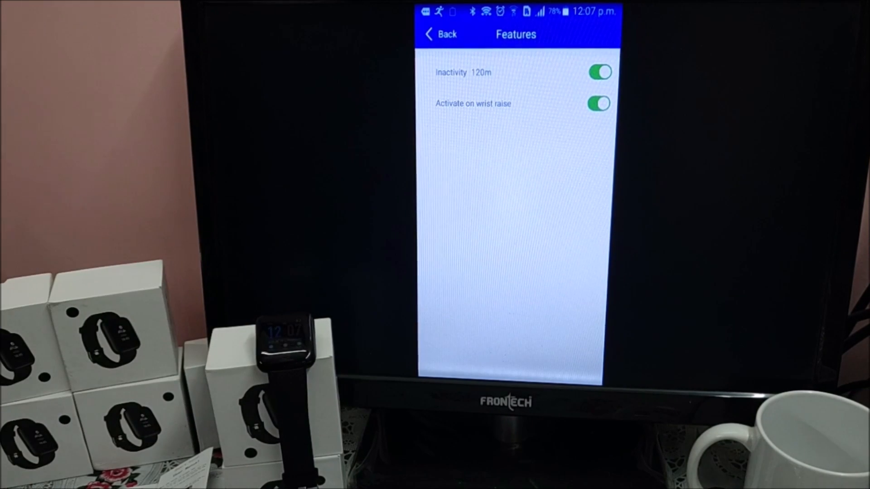
{"action": "left_click", "coordinate": [438, 34]}
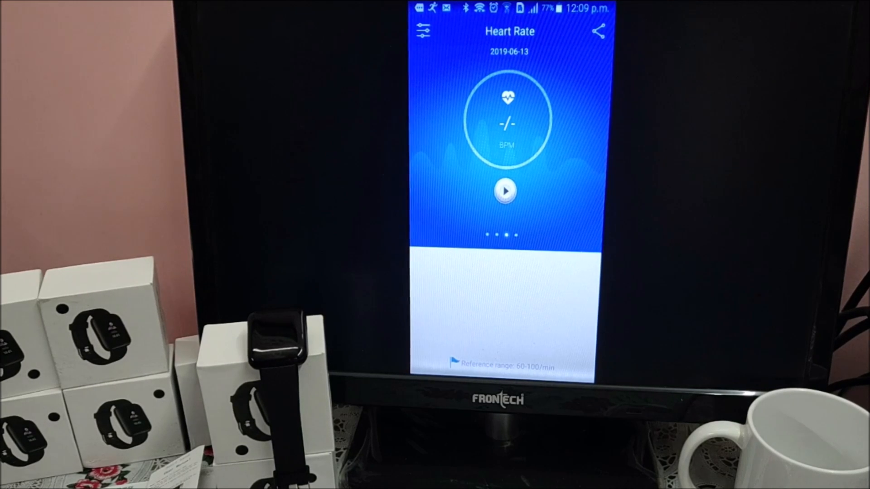
Start a heart rate measurement from the Heart Rate dashboard.
{"action": "left_click", "coordinate": [505, 191]}
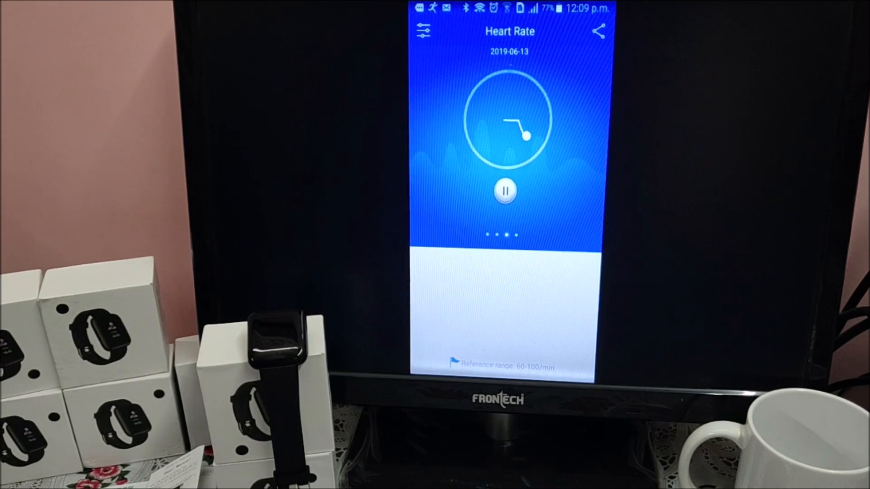